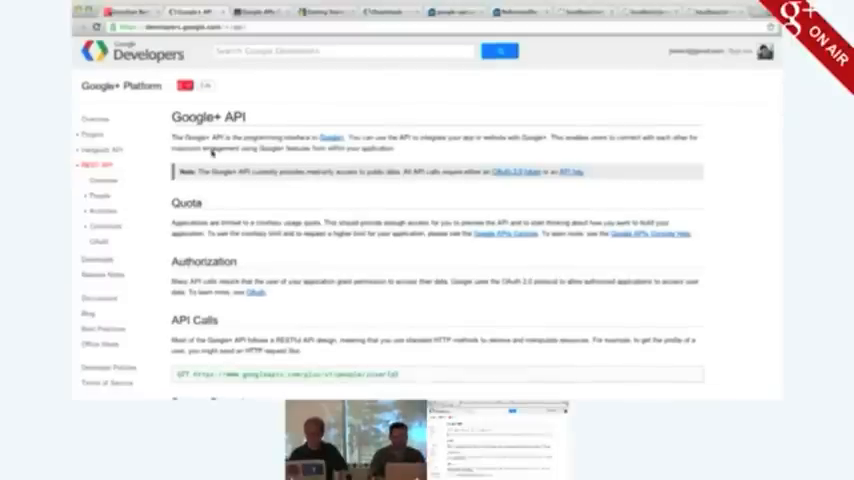
Step: Switch the Google+ API service to ON and accept the Google+ Platform Terms of Service
scroll(down, 3)
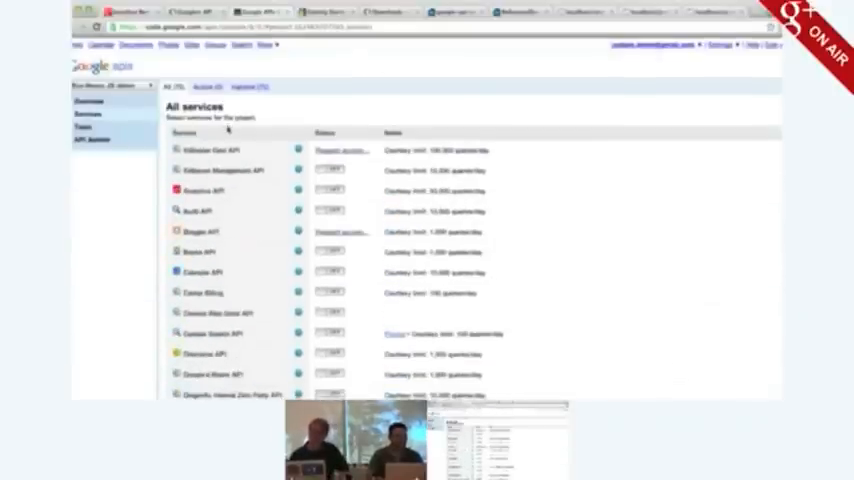
scroll(down, 3)
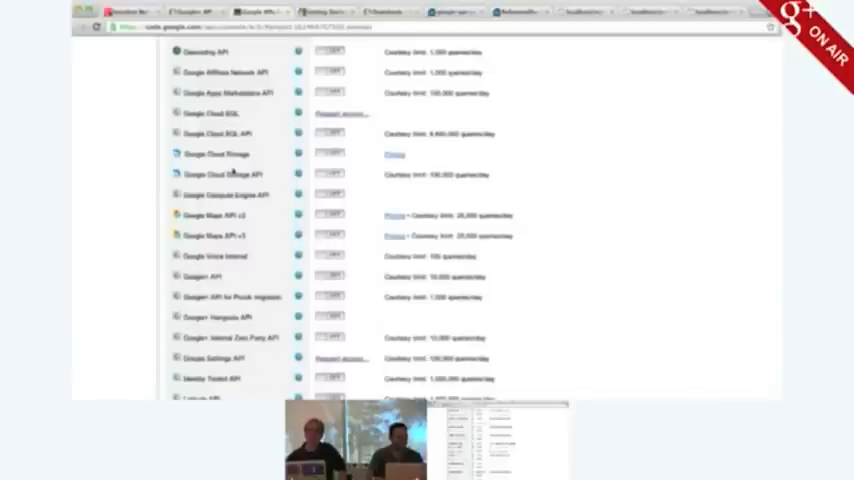
scroll(down, 3)
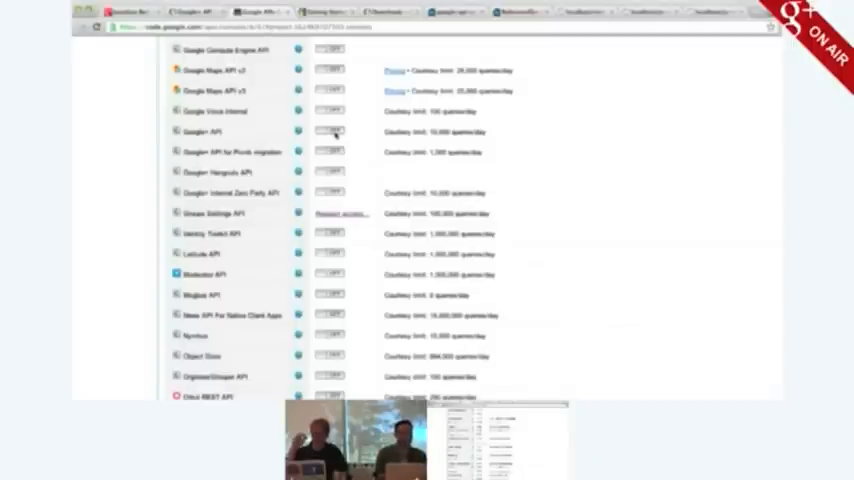
click(330, 132)
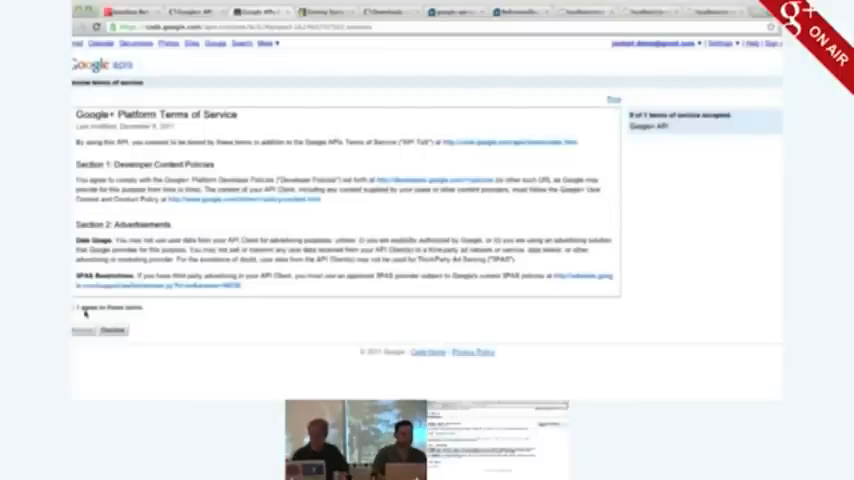
click(82, 330)
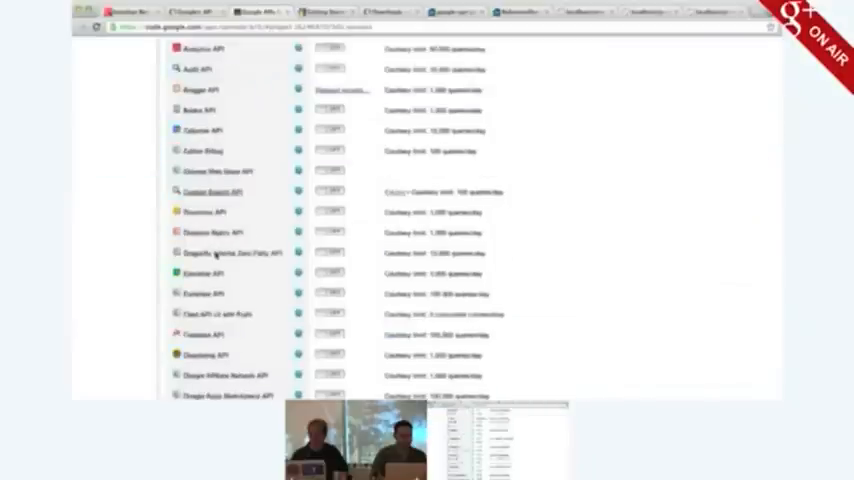
scroll(up, 3)
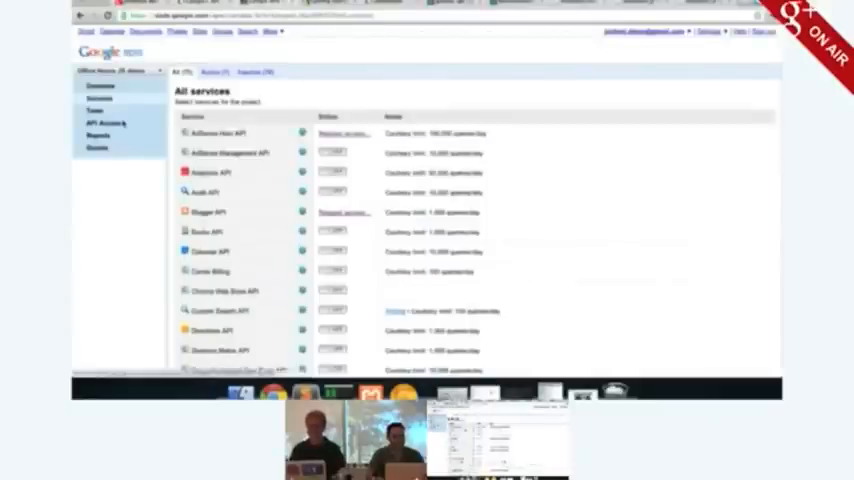
Step: Go to the project's API Access page from the console sidebar
click(100, 122)
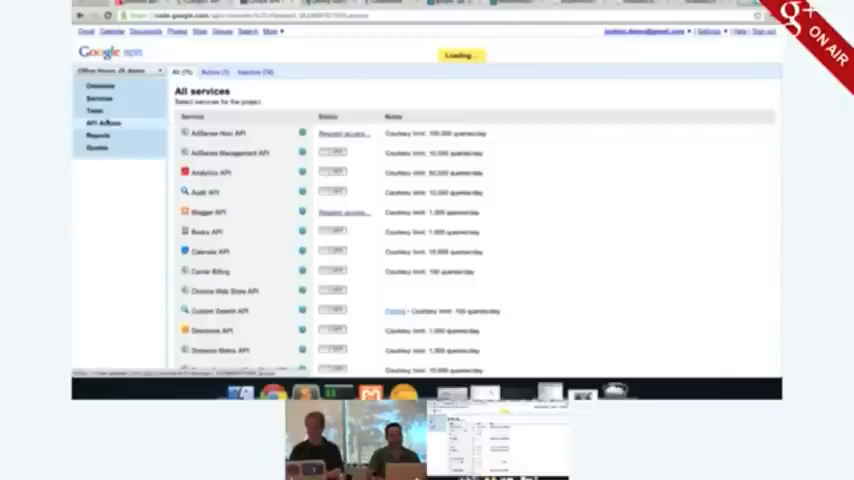
click(102, 122)
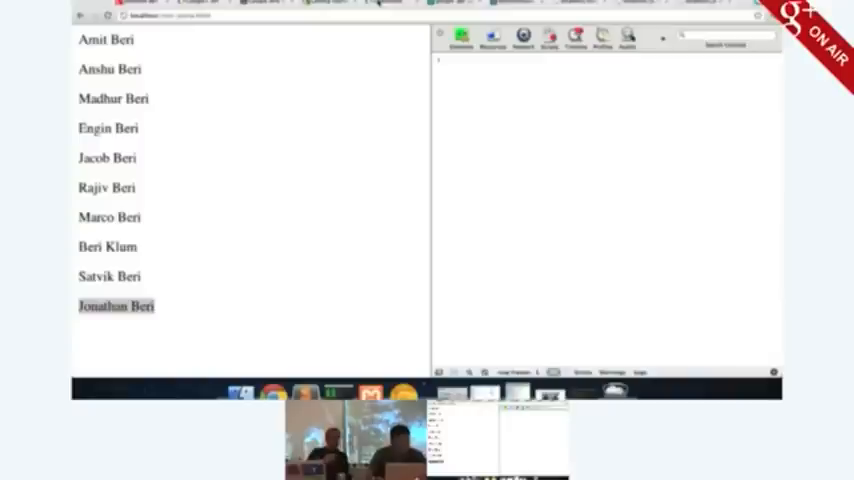
mouse_move(394, 308)
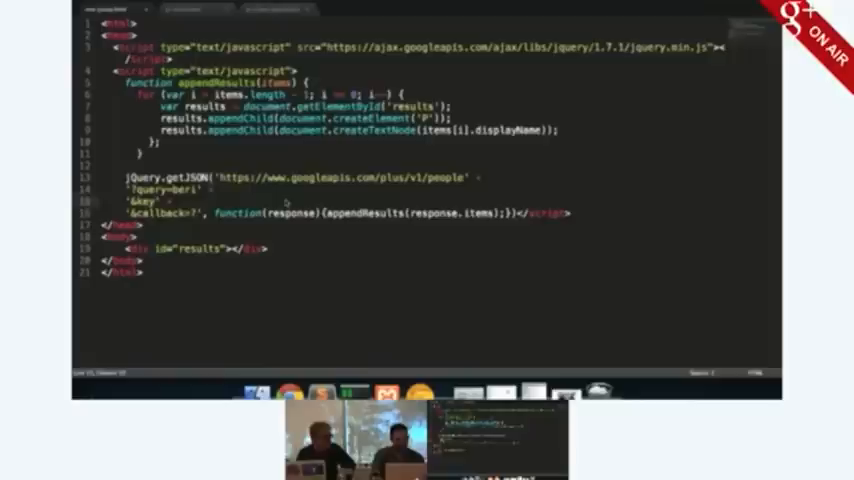
text(w)
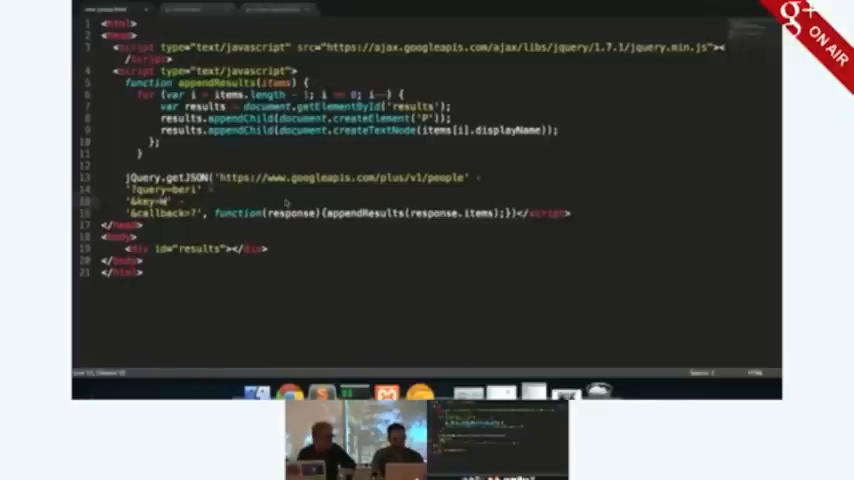
text(Wolff)
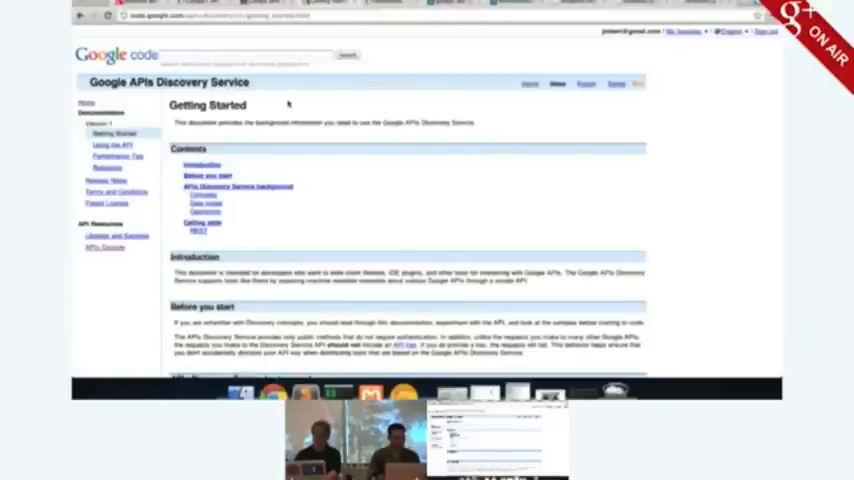
Step: Scroll through the Discovery Service Getting Started introduction
scroll(down, 3)
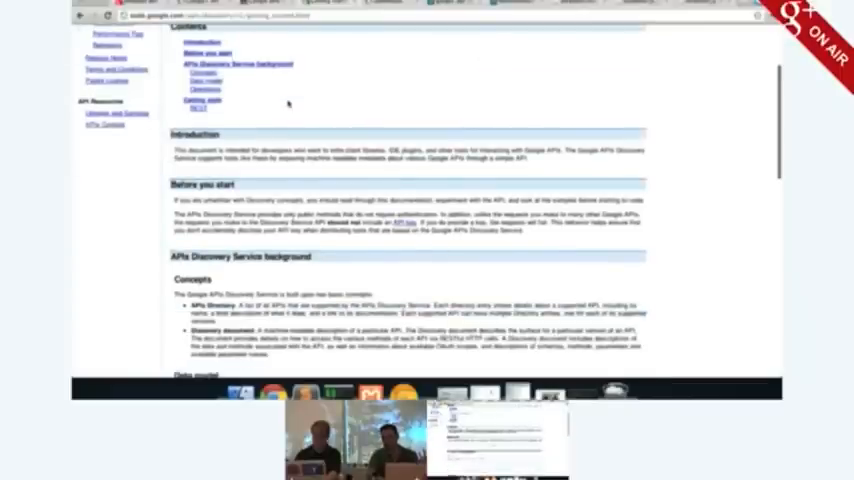
scroll(up, 3)
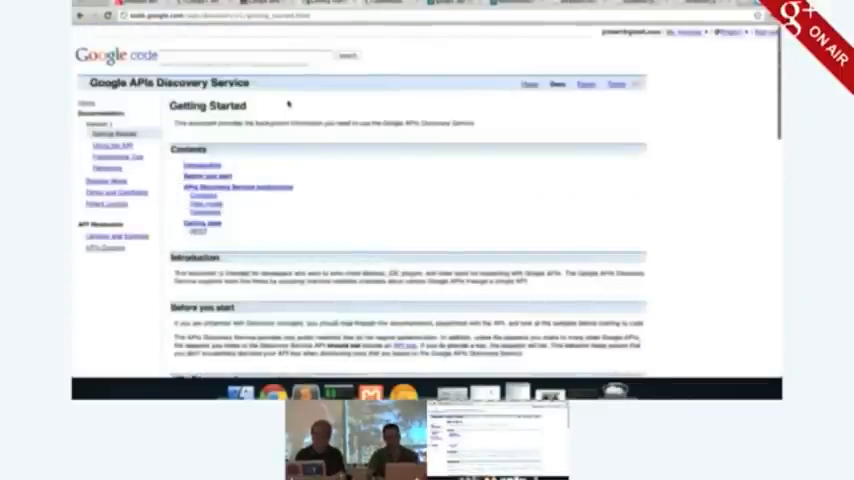
scroll(down, 3)
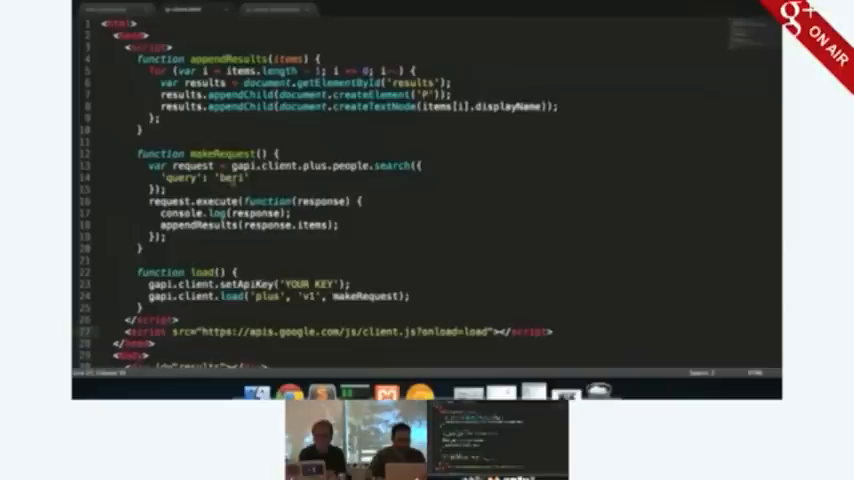
Step: Review the script using makeRequest with gapi.client.plus.people.search and the client.js loader
scroll(down, 3)
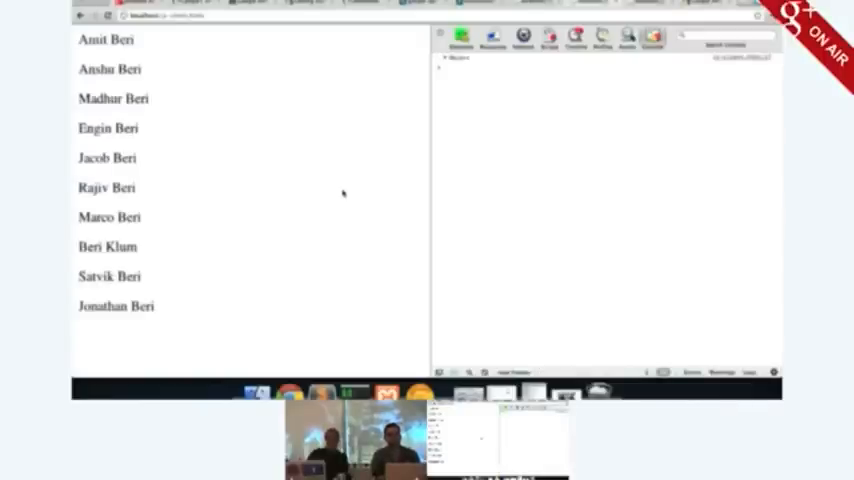
mouse_move(378, 128)
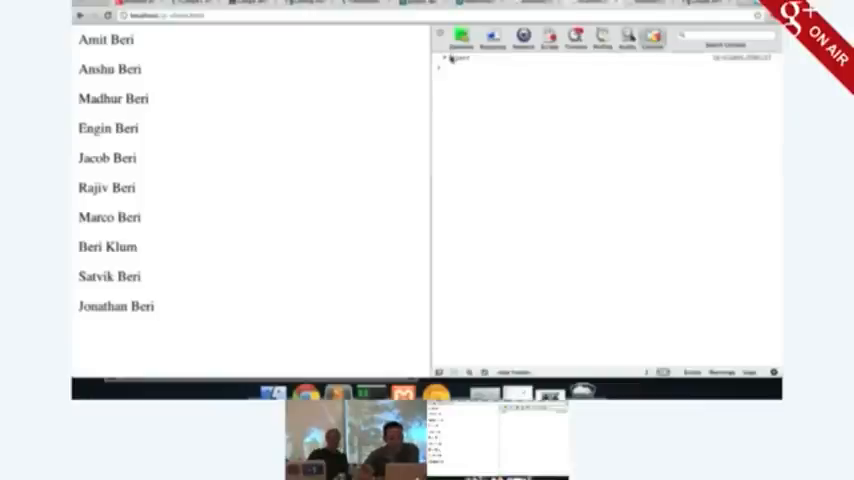
Step: Reload the localhost page and expand the logged response object in the DevTools console
click(446, 58)
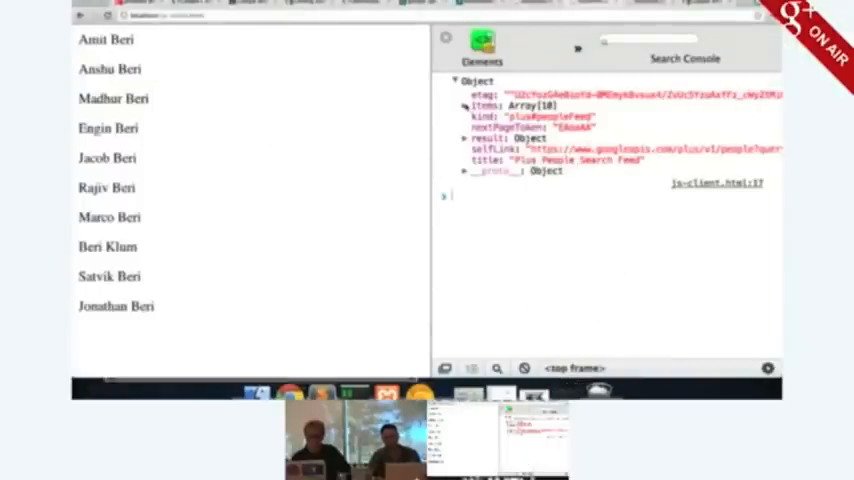
click(464, 108)
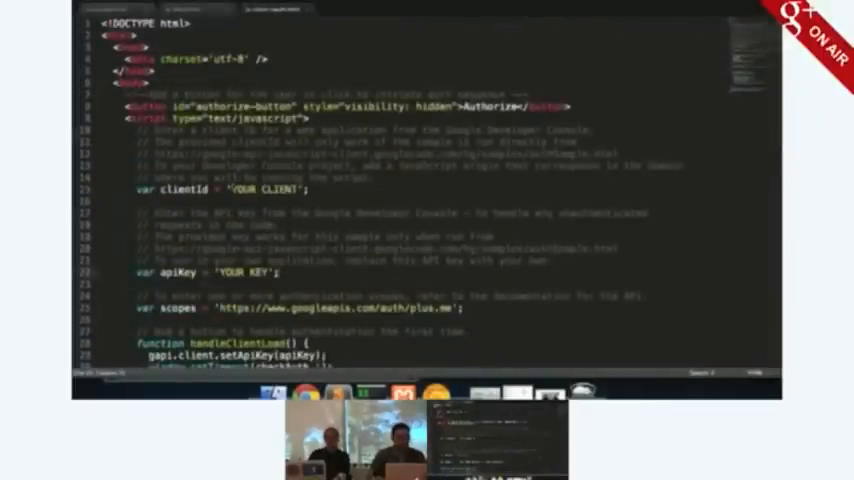
Step: Scroll through the sample's client ID and API key placeholders before the API Access page
scroll(down, 3)
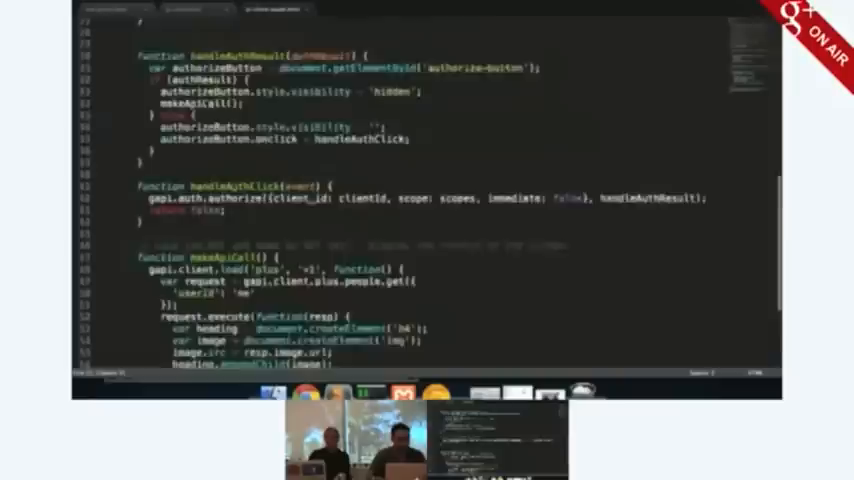
scroll(down, 3)
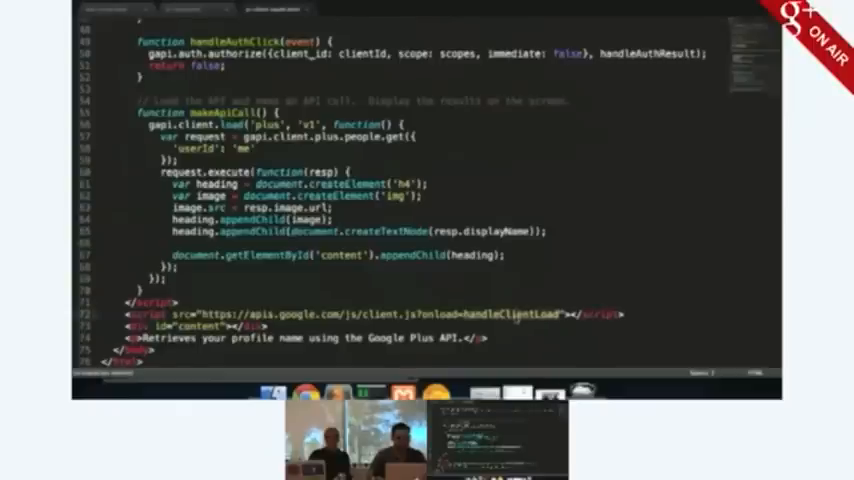
scroll(up, 3)
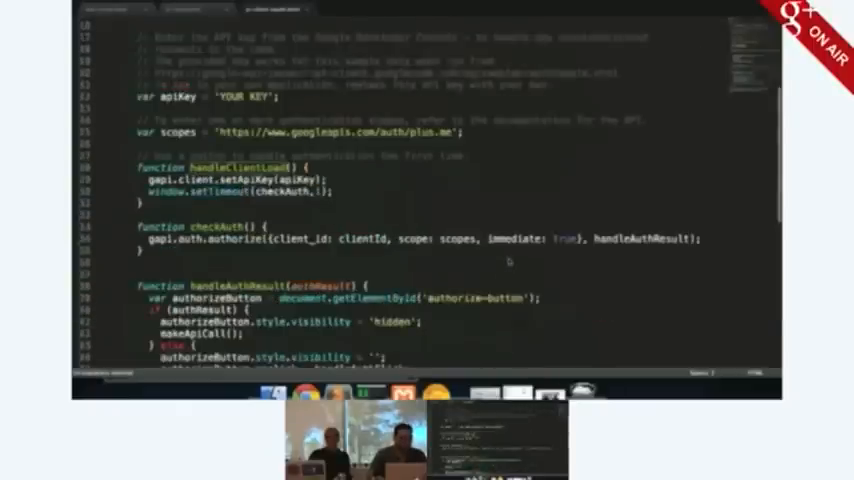
scroll(up, 3)
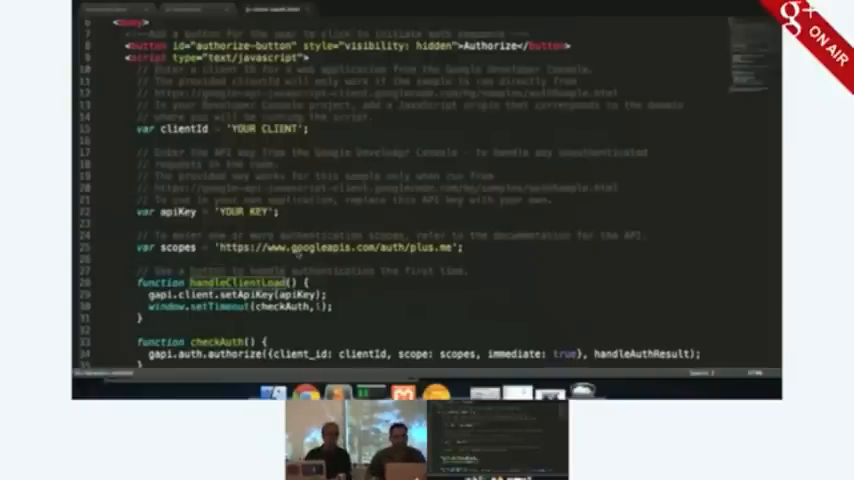
scroll(down, 3)
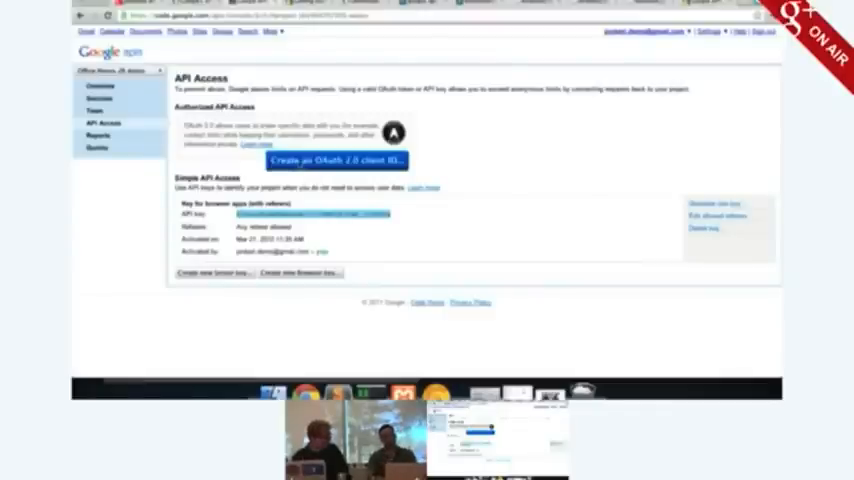
Step: Create an OAuth 2.0 client ID for a web application with hostname localhost
click(336, 160)
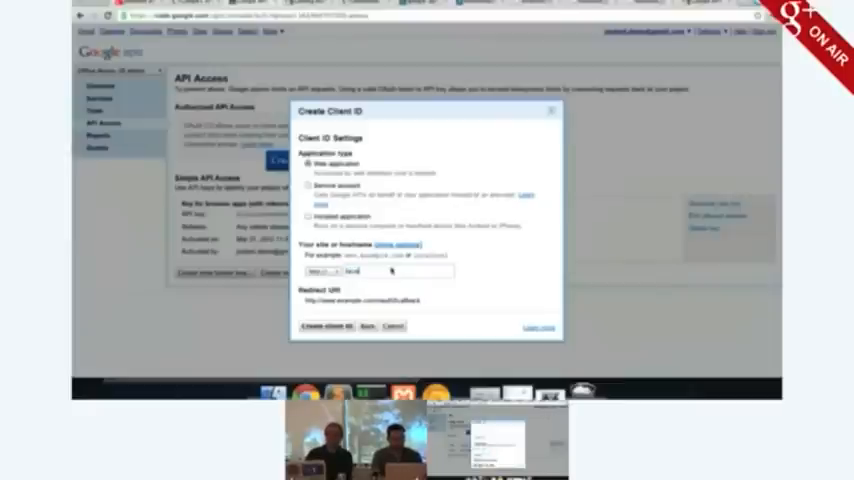
text(localhost)
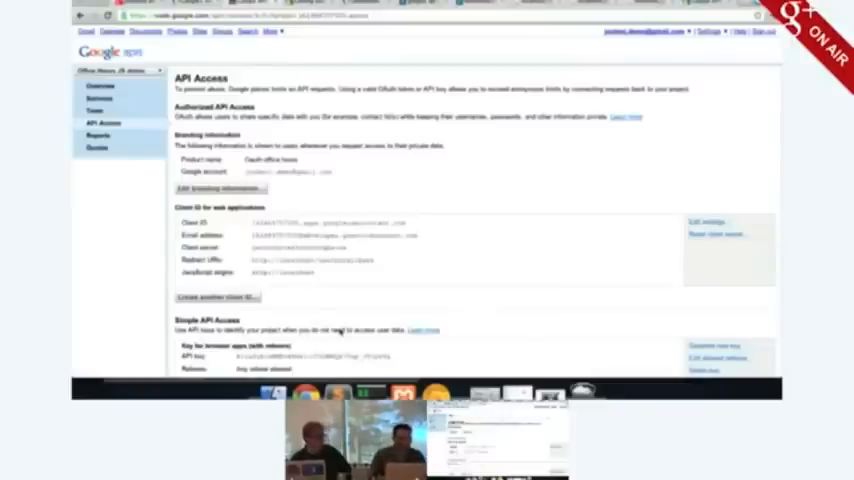
scroll(down, 3)
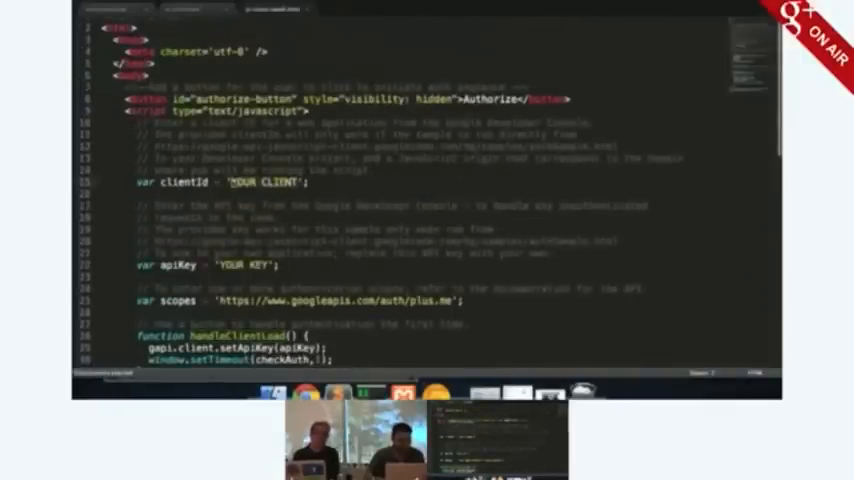
text(102469707505.apps.googleusercontent.com)
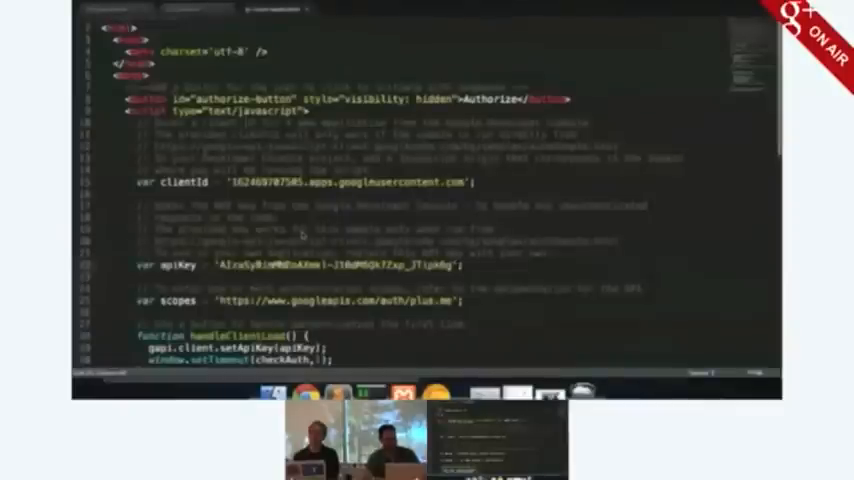
scroll(up, 3)
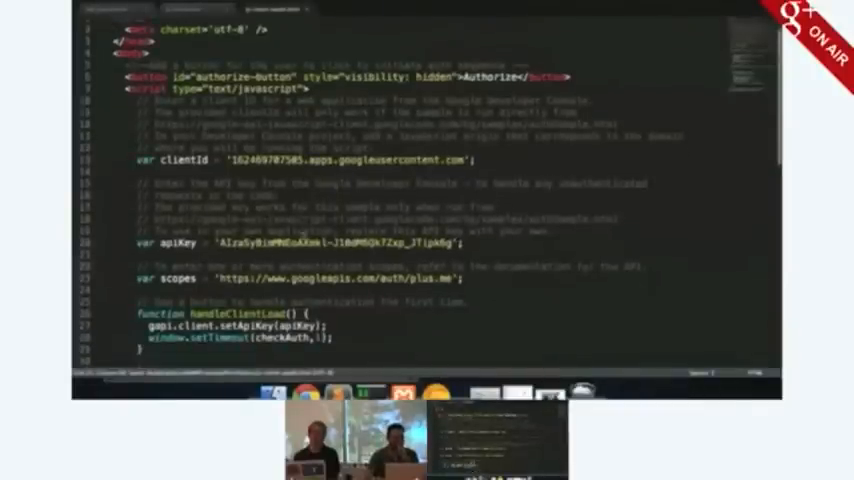
scroll(down, 3)
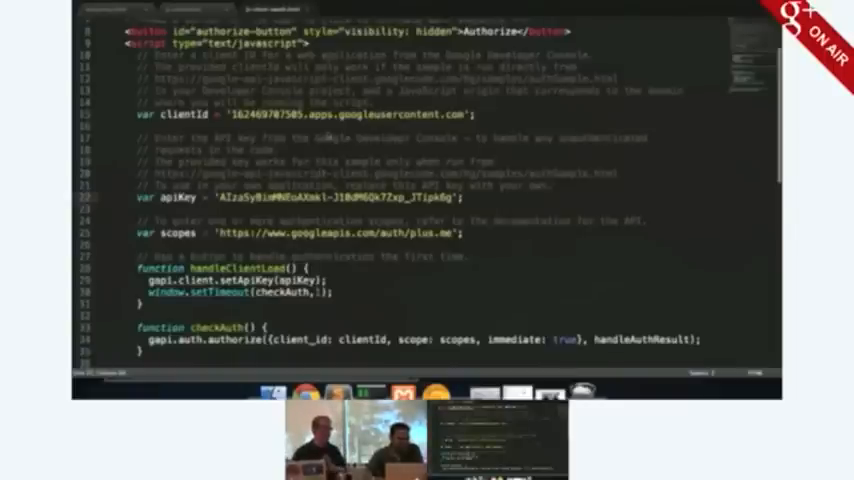
scroll(down, 3)
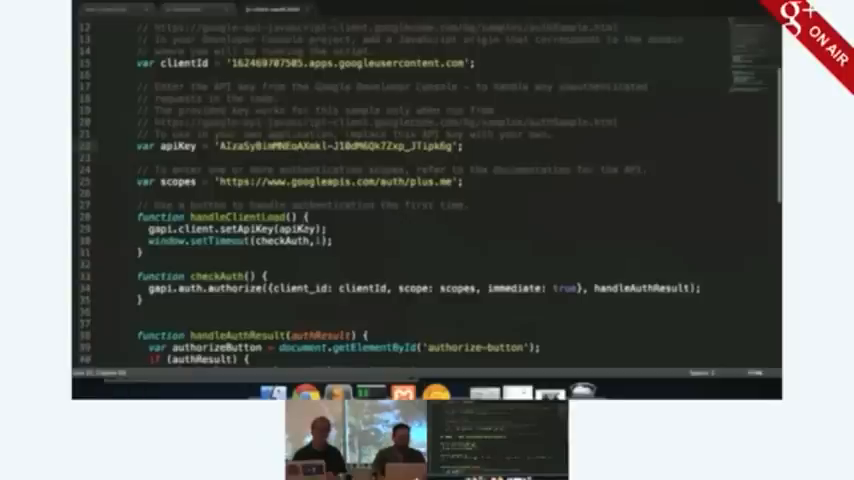
scroll(down, 3)
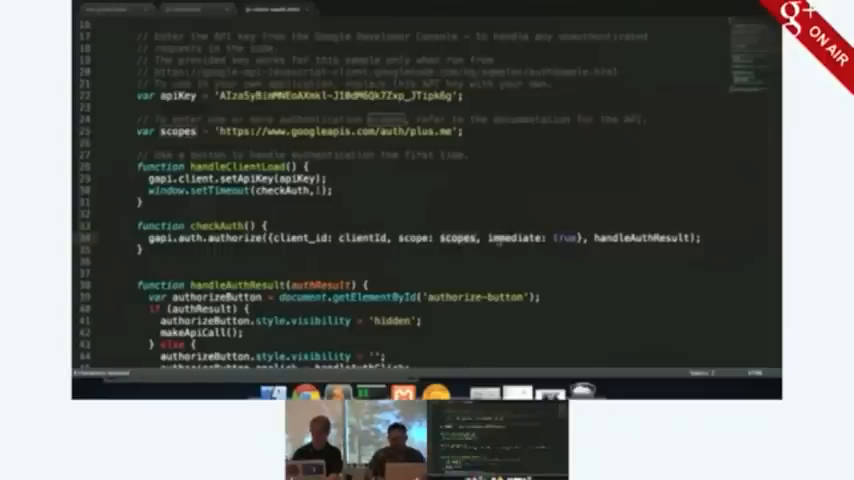
scroll(down, 3)
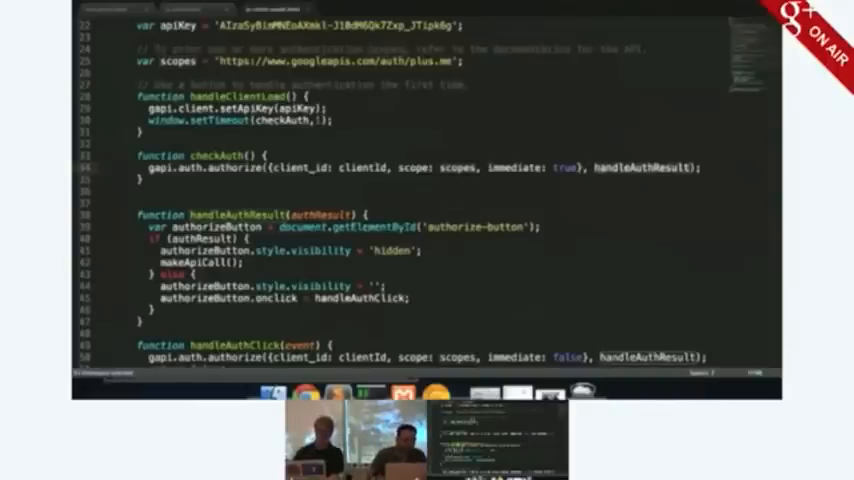
scroll(down, 3)
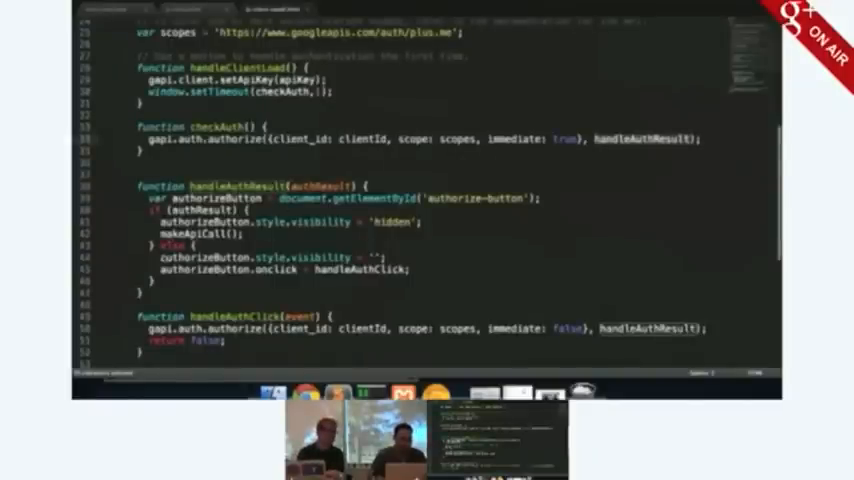
scroll(down, 3)
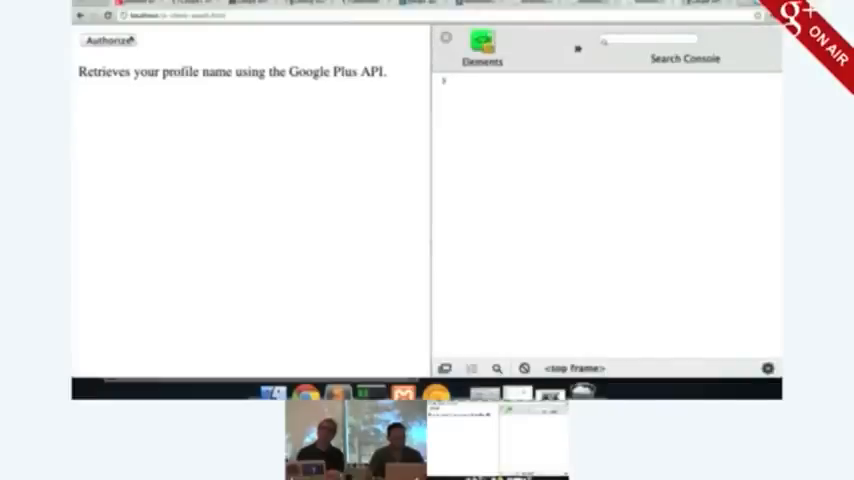
Step: Authorize the localhost sample page and grant Google permission to know who you are
click(106, 40)
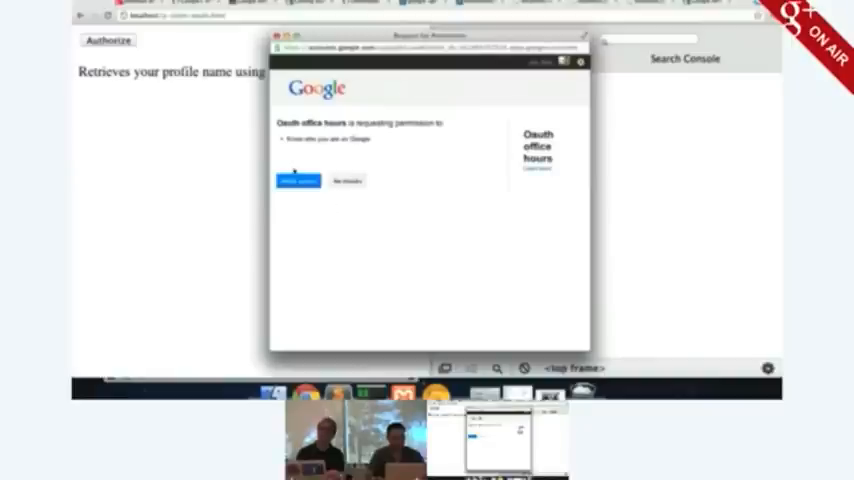
click(296, 180)
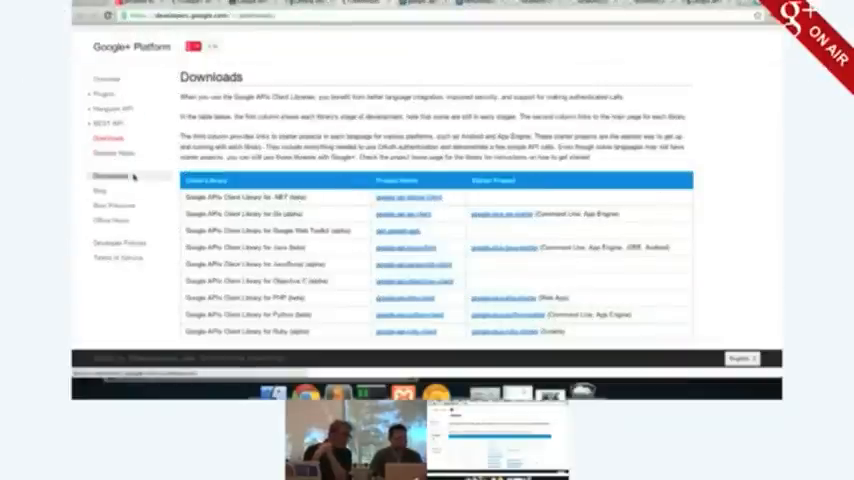
Step: Go to the Discussions page of the Google+ Platform developers site
click(108, 168)
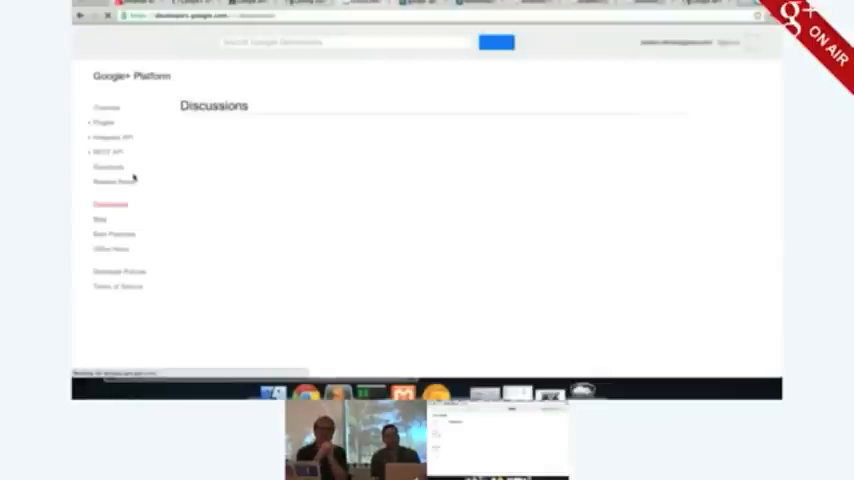